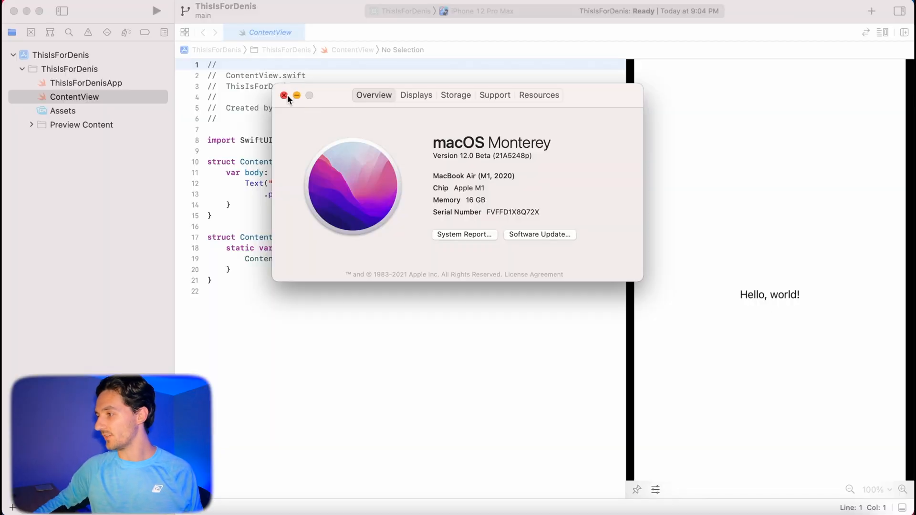
Dismiss the About This Mac window and return to ContentView.swift with its Hello, world! preview.
{"action": "left_click", "coordinate": [285, 95]}
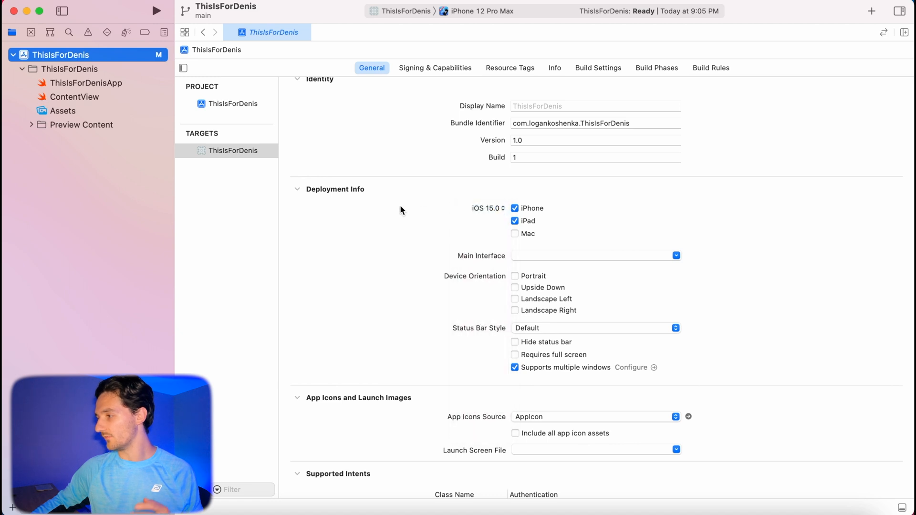
{"action": "left_click", "coordinate": [489, 208]}
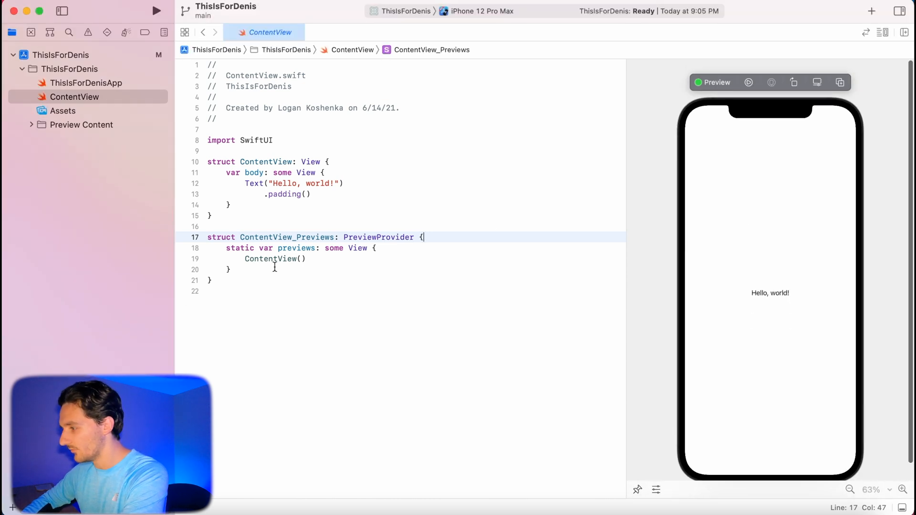
{"action": "mouse_move", "coordinate": [63, 316]}
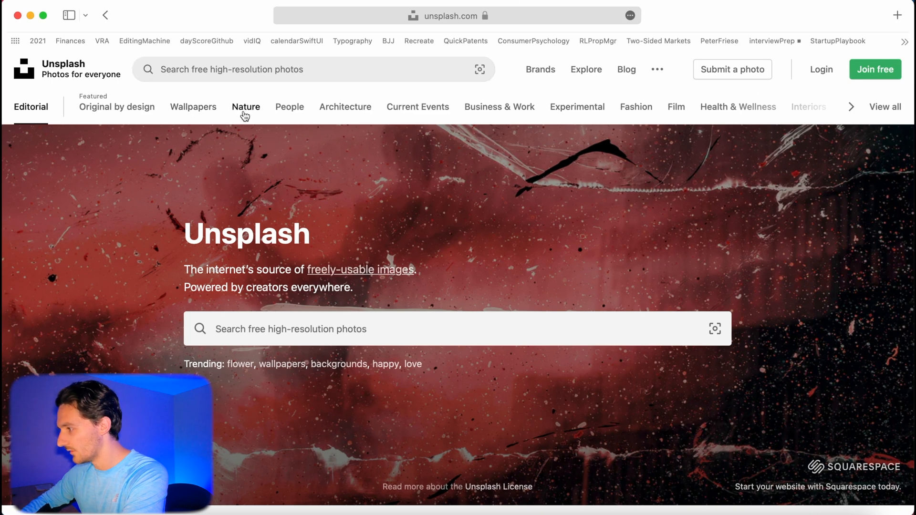
In Unsplash's Nature collection, select the snowy mountain lake photo and copy its image address.
{"action": "left_click", "coordinate": [245, 107]}
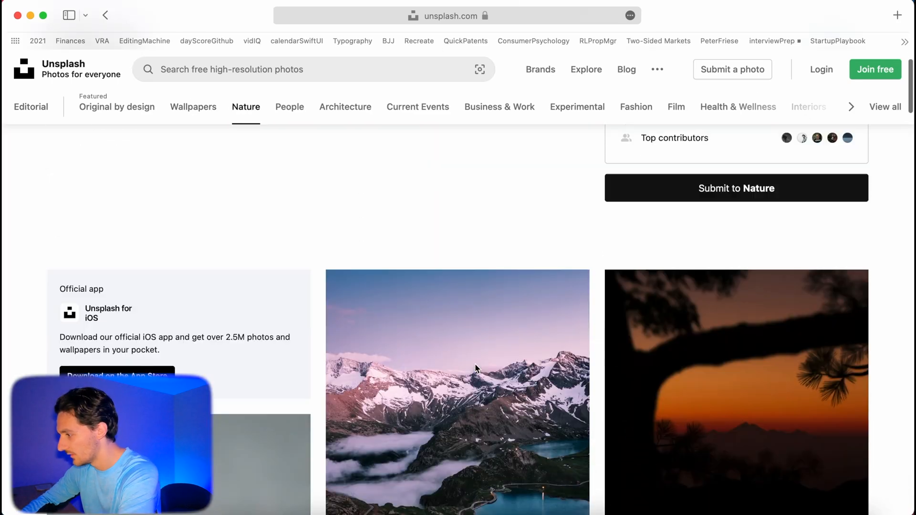
{"action": "left_click", "coordinate": [458, 368]}
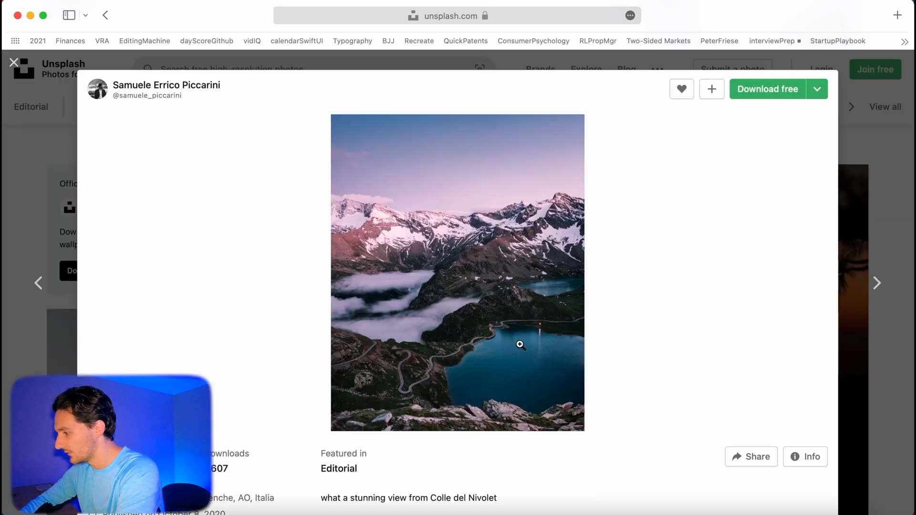
{"action": "right_click", "coordinate": [519, 345]}
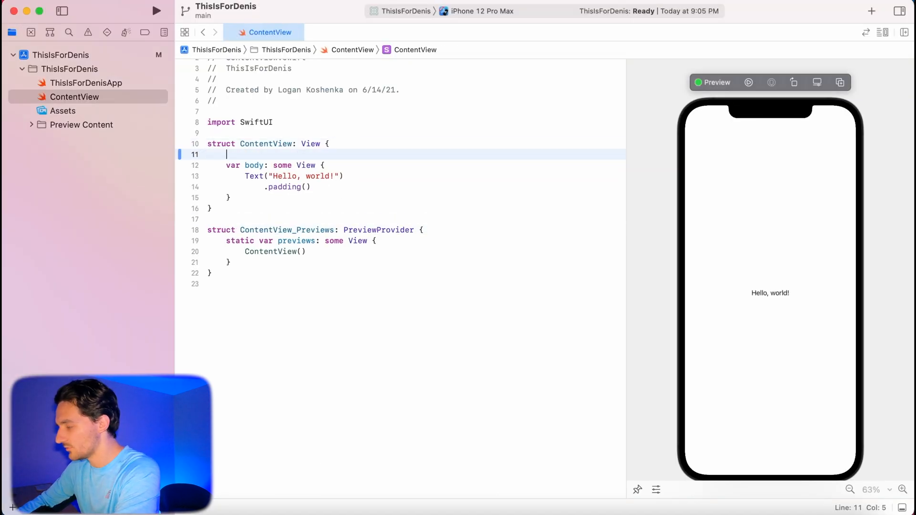
Declare let url = URL(string:) above body using the copied Unsplash image address.
{"action": "type", "text": "let url"}
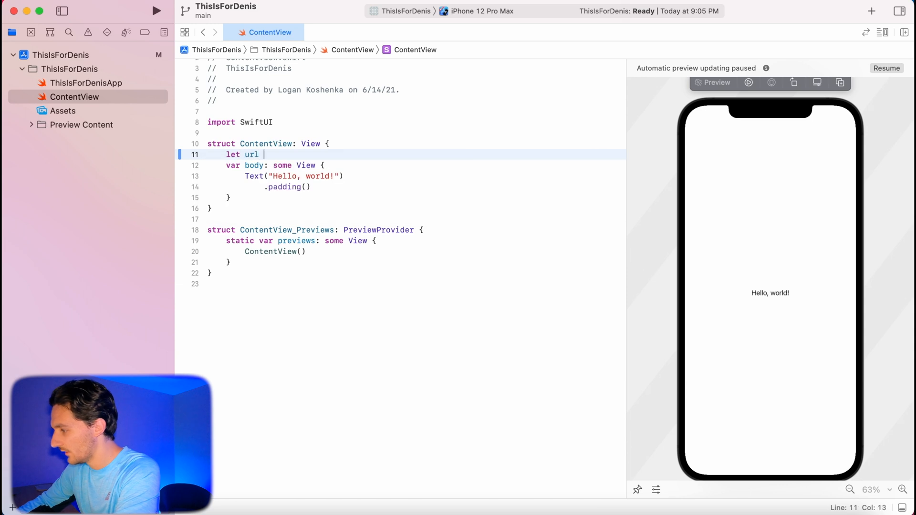
{"action": "type", "text": "= URL("}
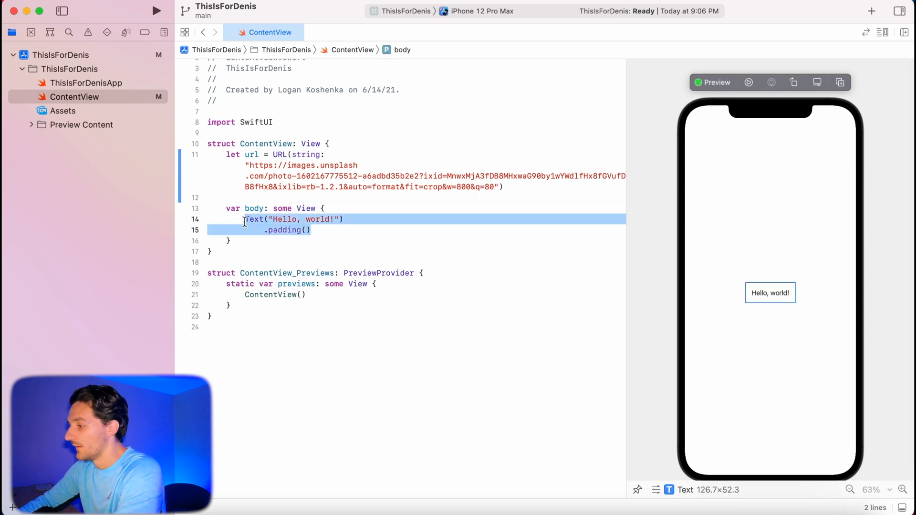
Replace the Hello, world! text with AsyncImage(url:content:placeholder:) loading url.
{"action": "type", "text": "A"}
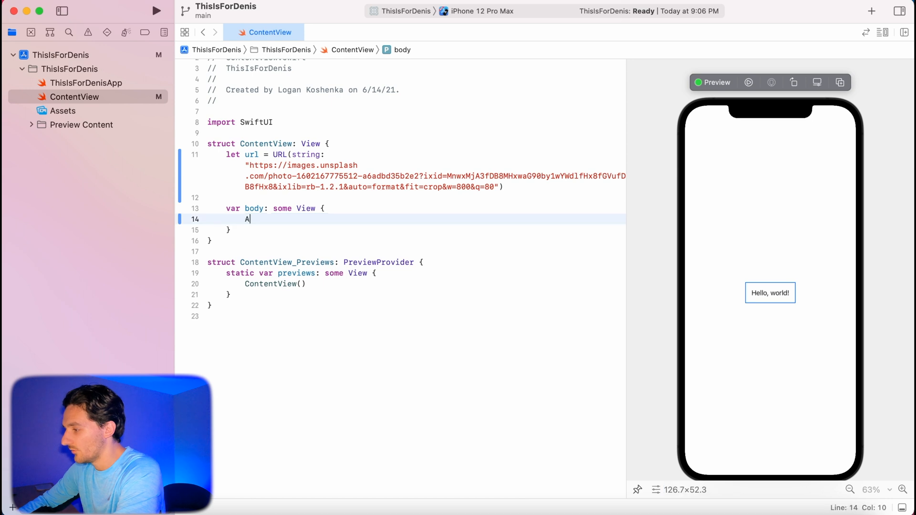
{"action": "type", "text": "syncImage("}
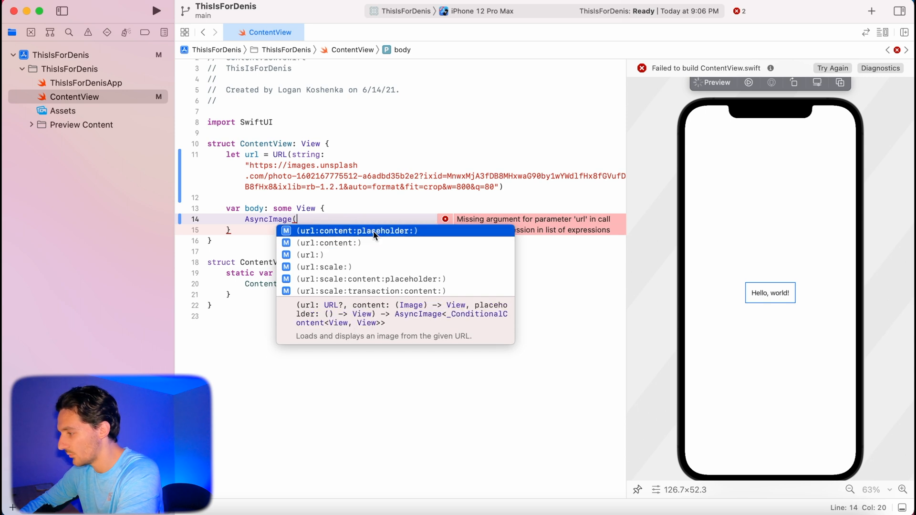
{"action": "mouse_move", "coordinate": [427, 235]}
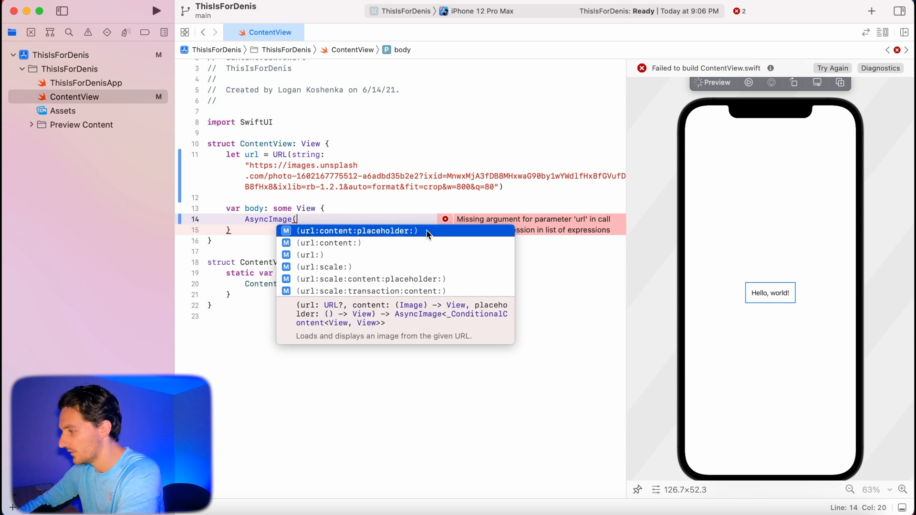
{"action": "left_click", "coordinate": [356, 231]}
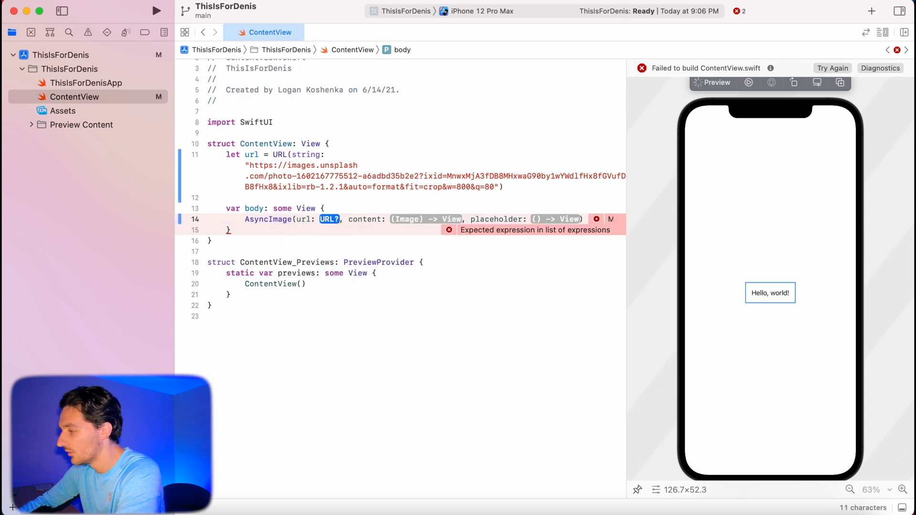
{"action": "type", "text": "url: url) { imag in"}
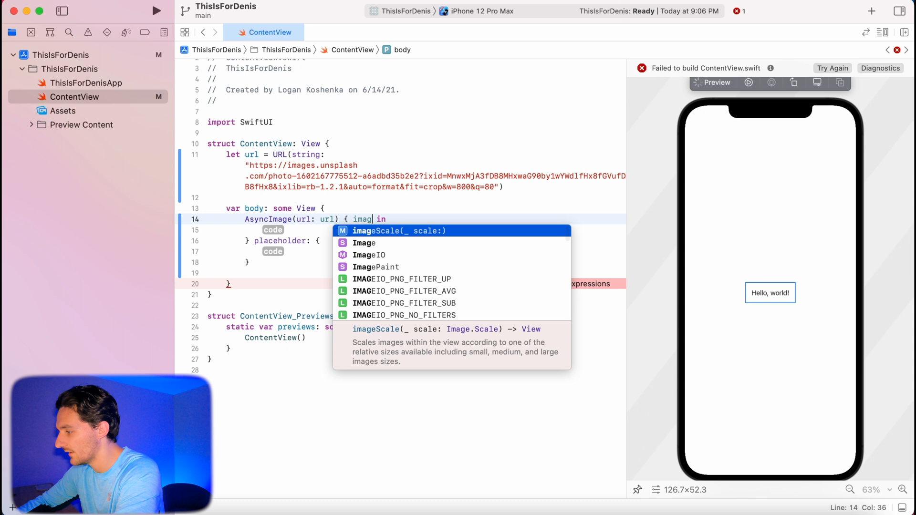
Make the image resizable with .fill aspect ratio and a Color.gray placeholder.
{"action": "type", "text": "image"}
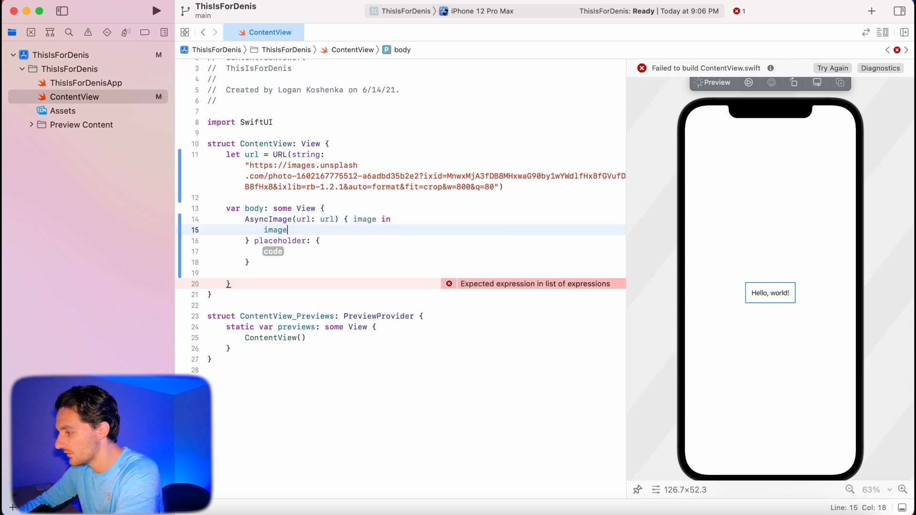
{"action": "type", "text": ".res"}
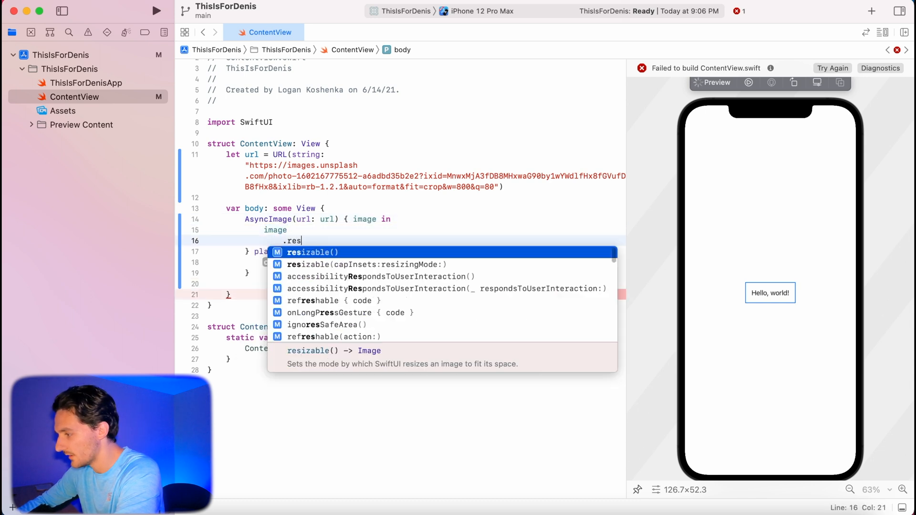
{"action": "key", "text": "return"}
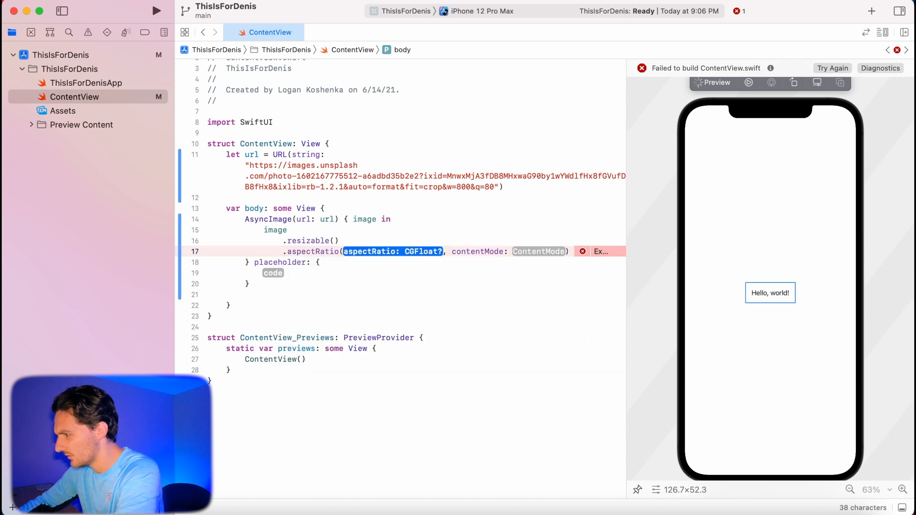
{"action": "key", "text": "Delete"}
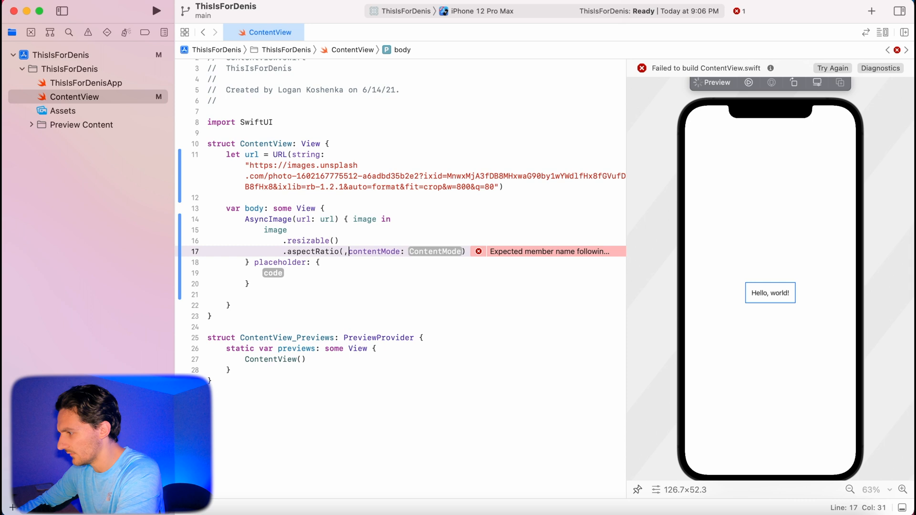
{"action": "type", "text": ".fill"}
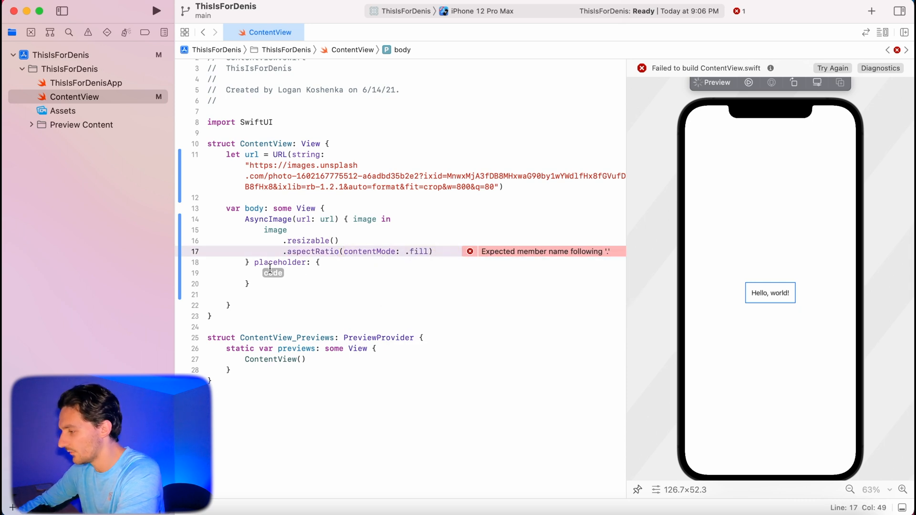
{"action": "type", "text": "Color.gray"}
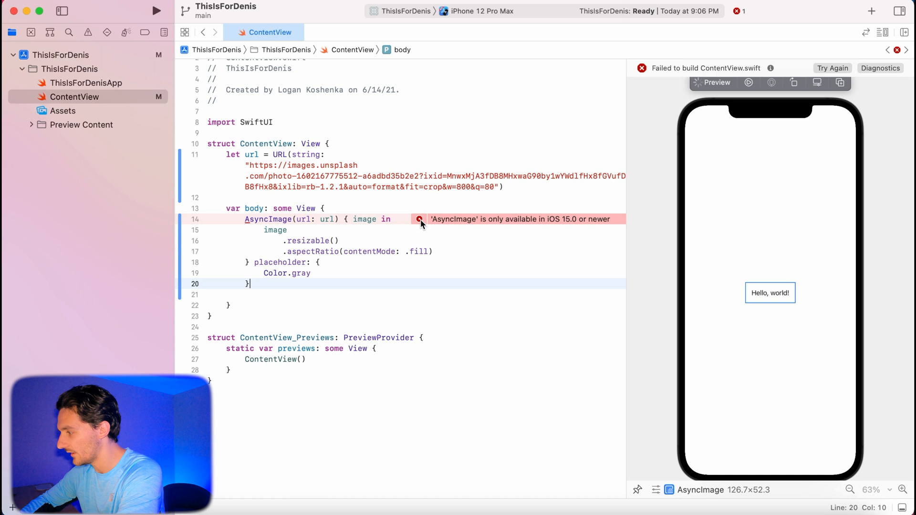
Resolve the iOS 15 availability error by raising the target's minimum iOS deployment version.
{"action": "left_click", "coordinate": [418, 219]}
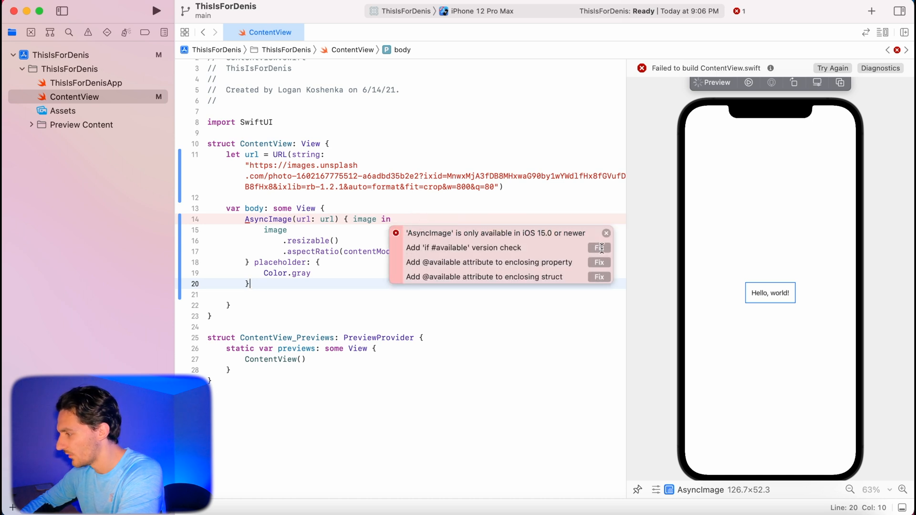
{"action": "left_click", "coordinate": [599, 247]}
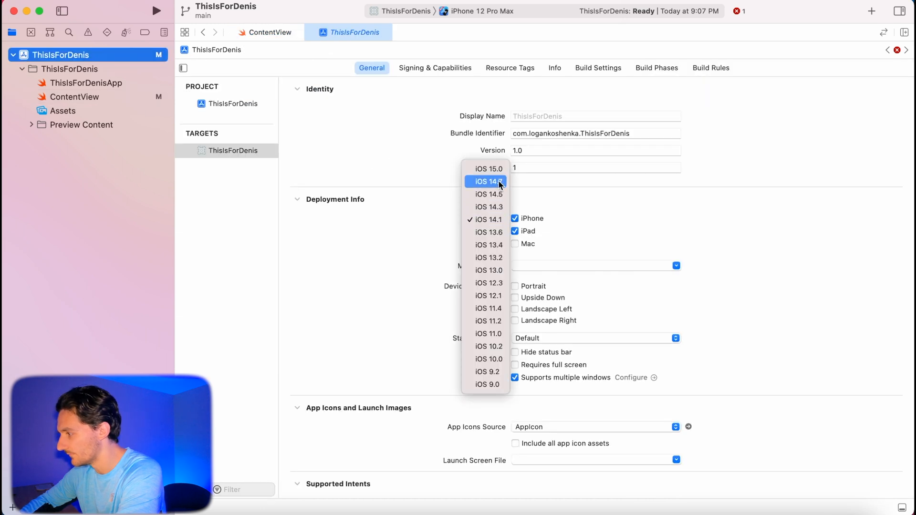
{"action": "left_click", "coordinate": [489, 168]}
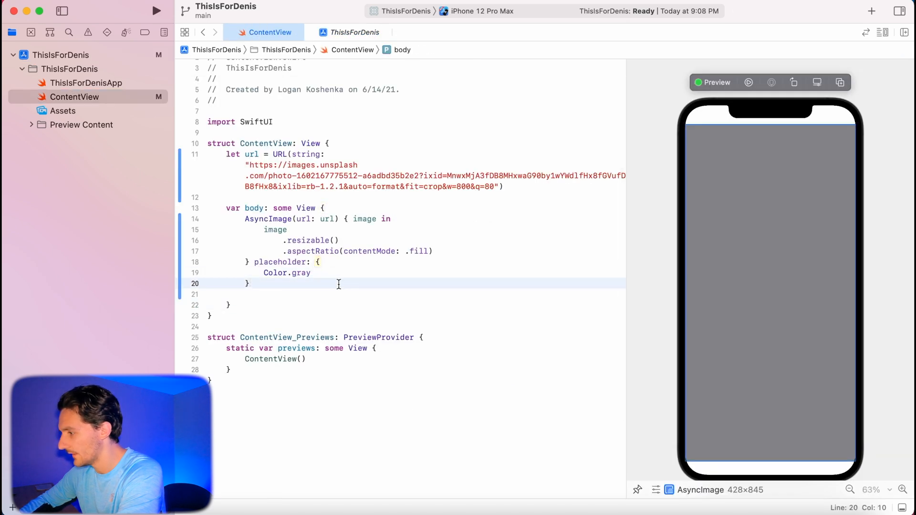
Resume the preview and add .edgesIgnoringSafeArea(.all) so the photo fills the iPhone screen.
{"action": "type", "text": "."}
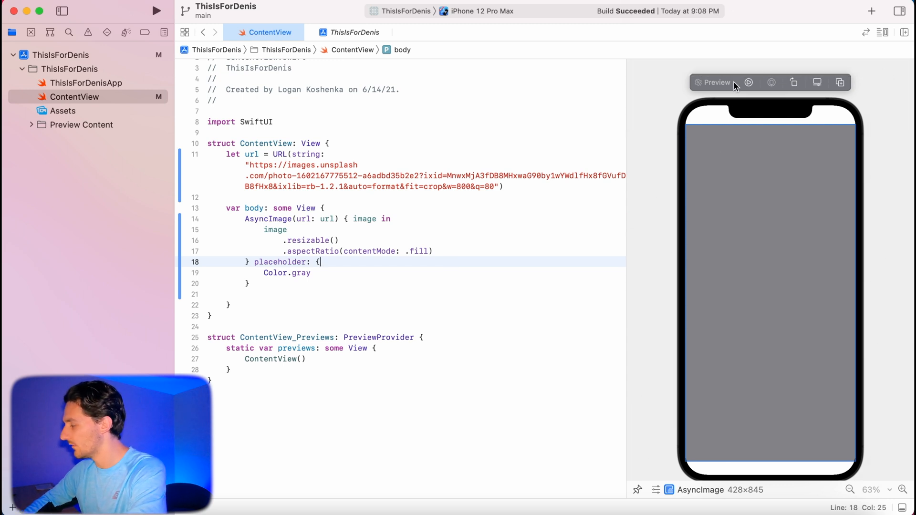
{"action": "left_click", "coordinate": [749, 82]}
{"action": "type", "text": ".edgesIgnoringSafeArea(edges: Edge.Set"}
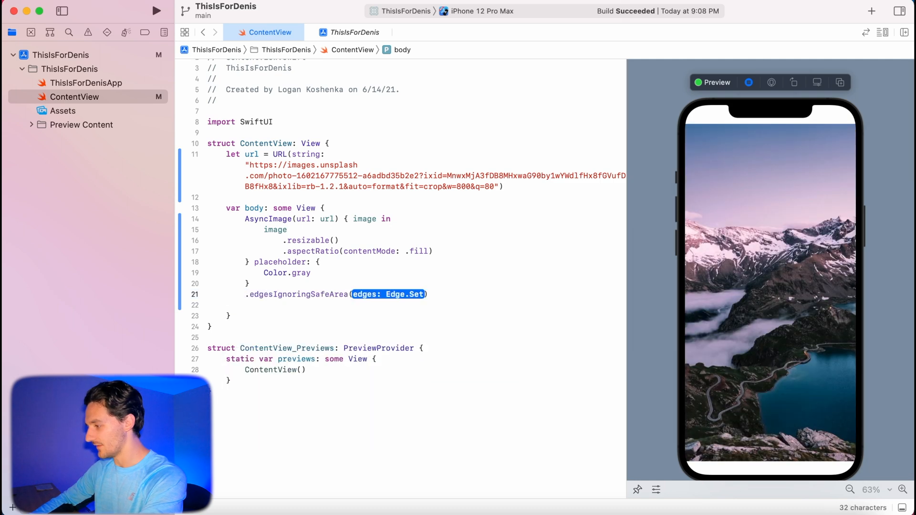
{"action": "type", "text": ".all"}
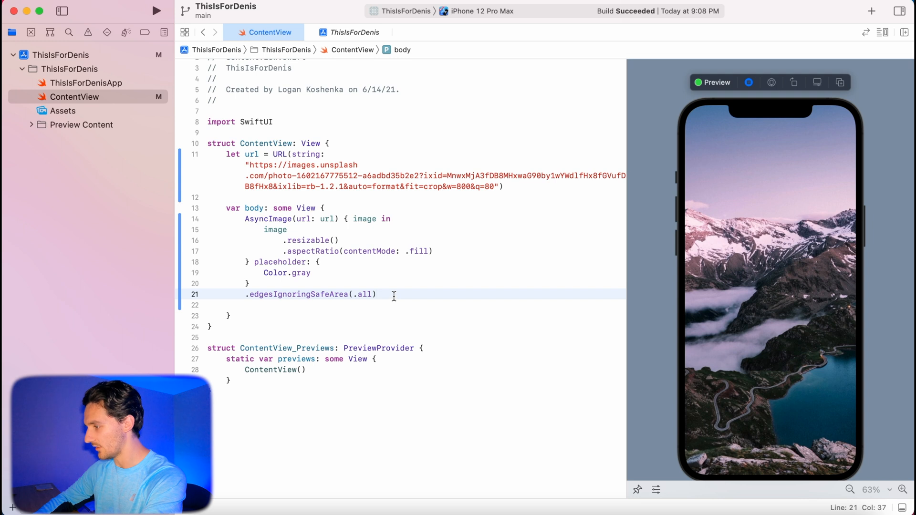
{"action": "scroll", "scroll_direction": "down", "scroll_amount": 3}
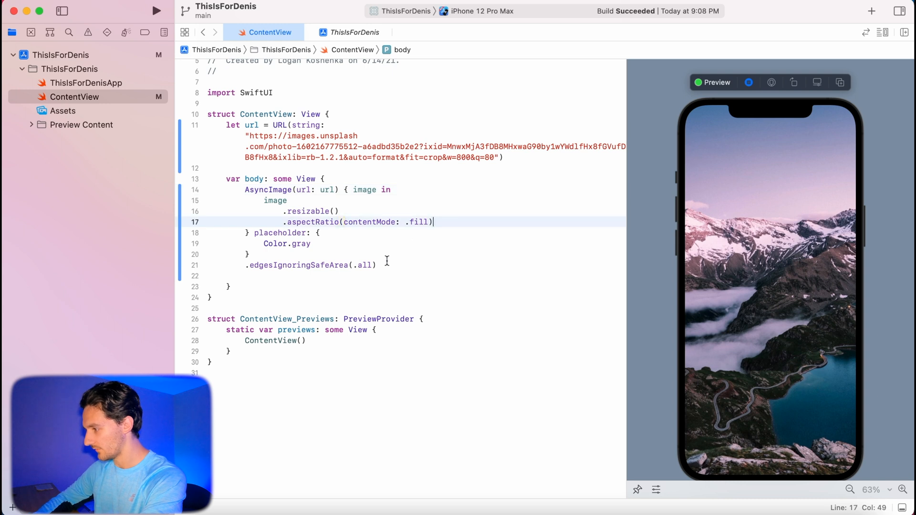
Swap the safe-area modifier for .frame(width: 300, height: 200) and wrap five copies in a VStack.
{"action": "double_click", "coordinate": [297, 265]}
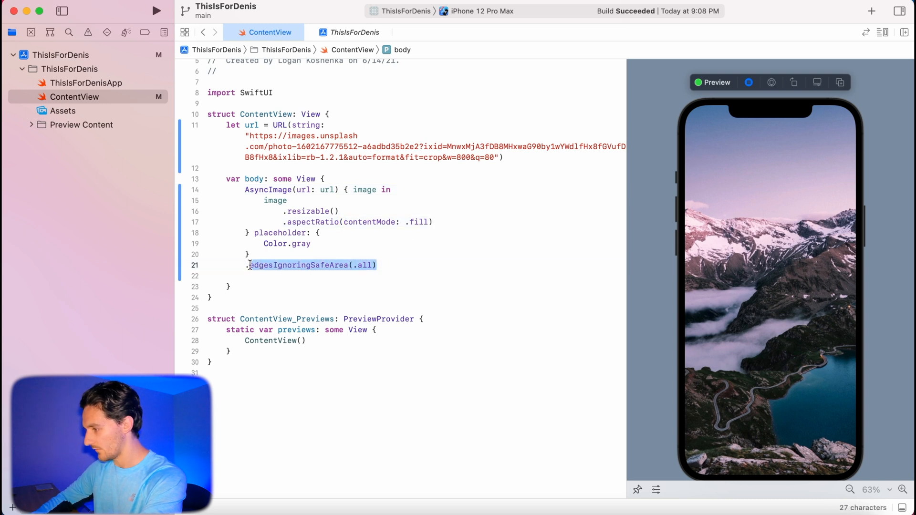
{"action": "type", "text": ".frame(width:"}
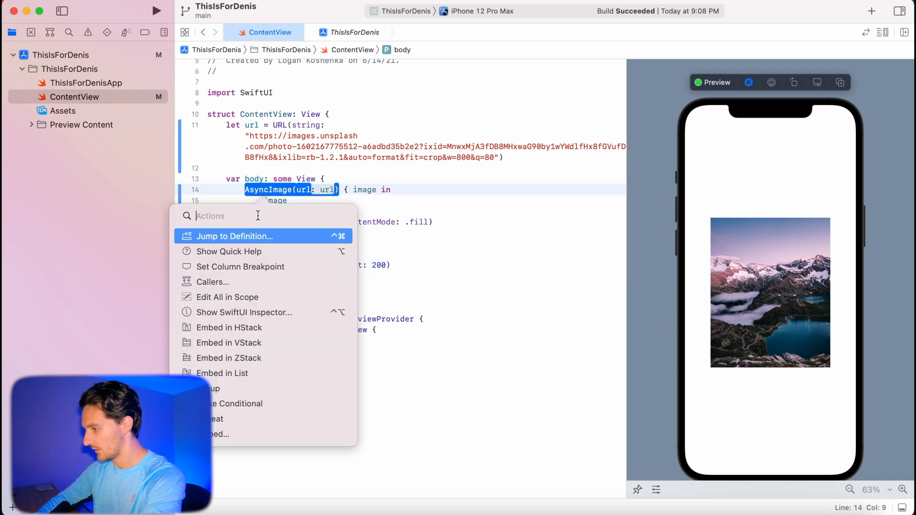
{"action": "mouse_move", "coordinate": [246, 419]}
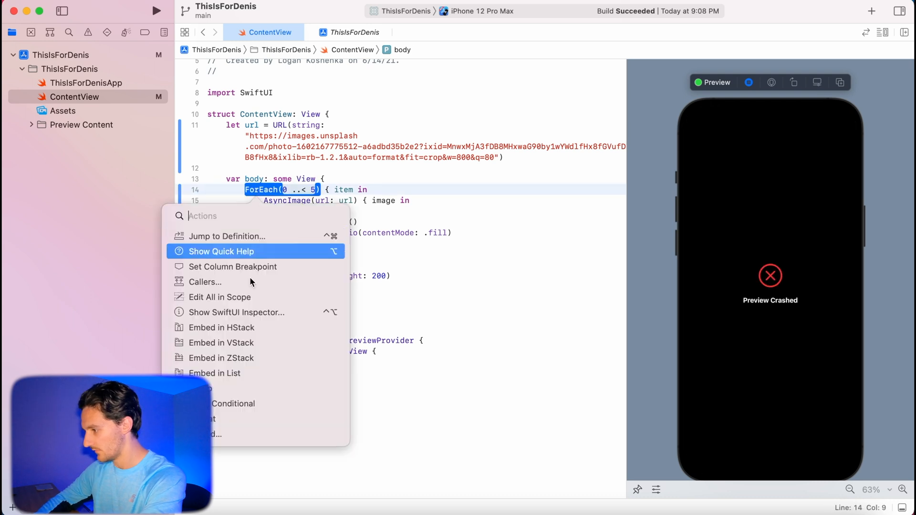
{"action": "left_click", "coordinate": [221, 343]}
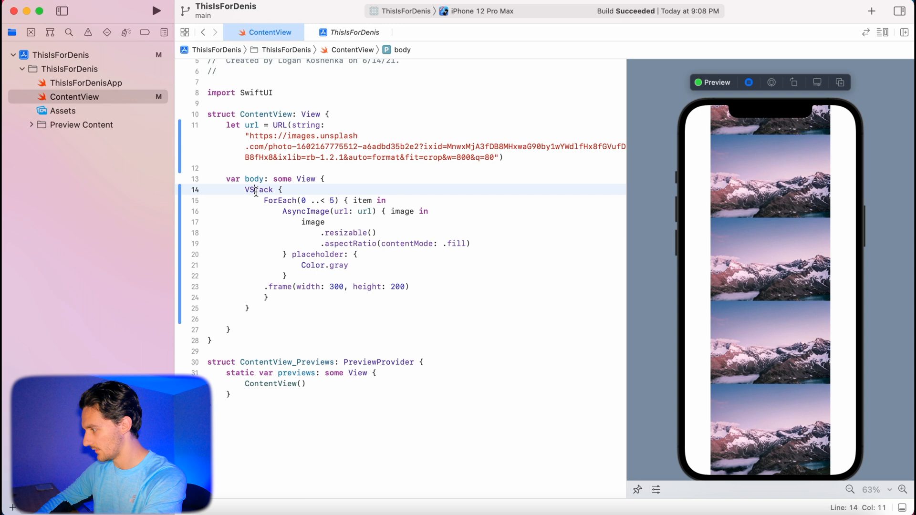
{"action": "left_click", "coordinate": [258, 190]}
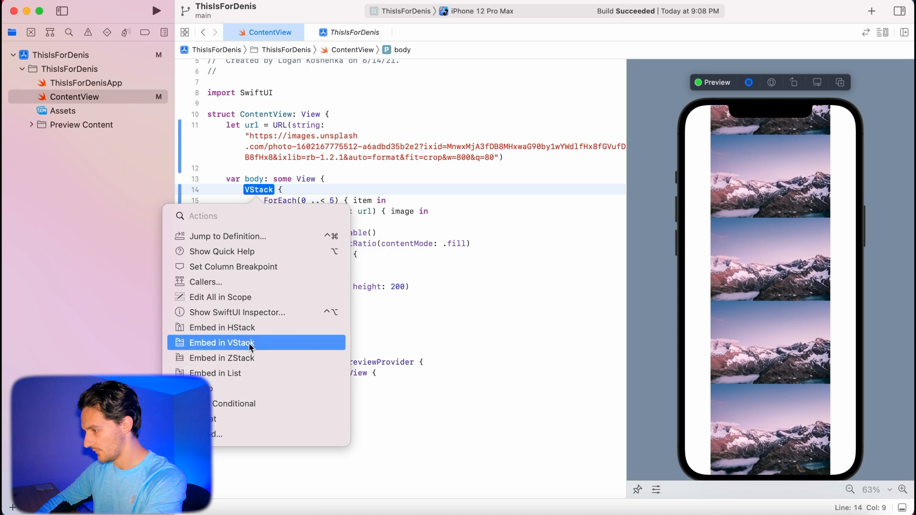
Turn the stack into a ScrollView with VStack(spacing: 50) and run the preview live.
{"action": "type", "text": "ScrollView {"}
{"action": "type", "text": "(spacing: "}
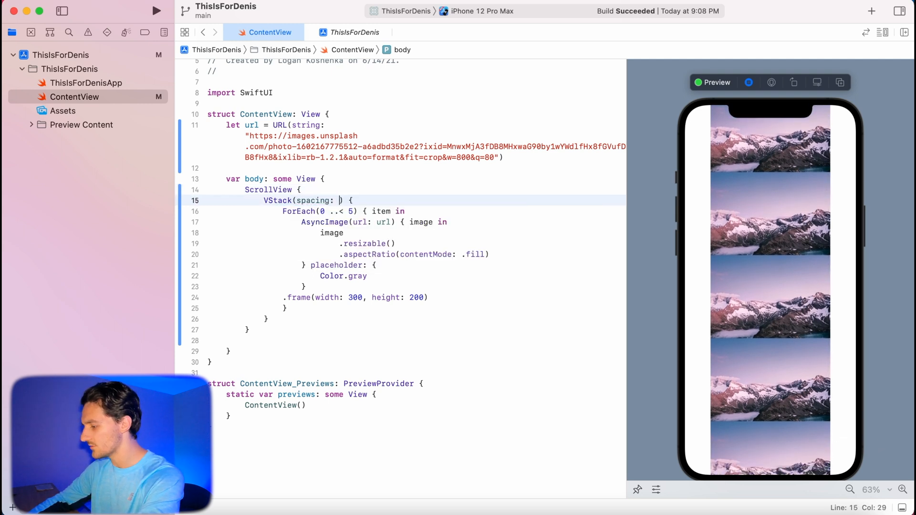
{"action": "type", "text": "10"}
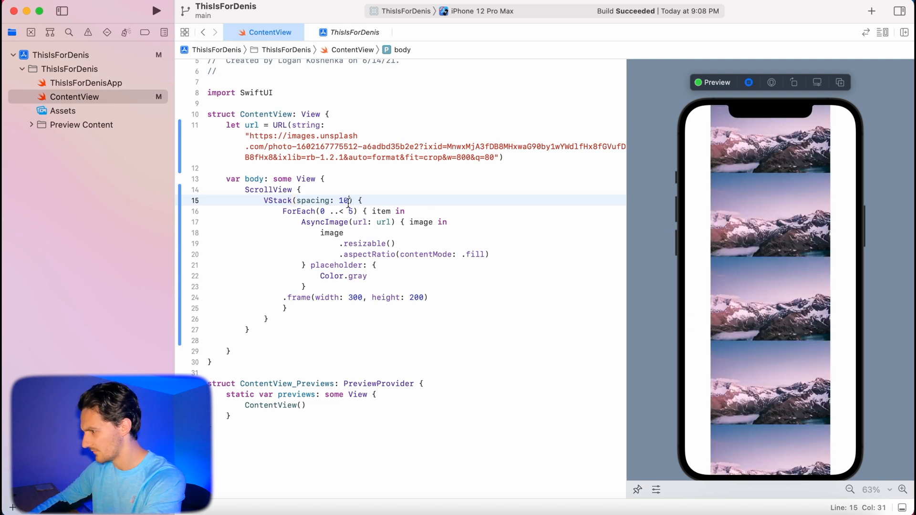
{"action": "type", "text": "50"}
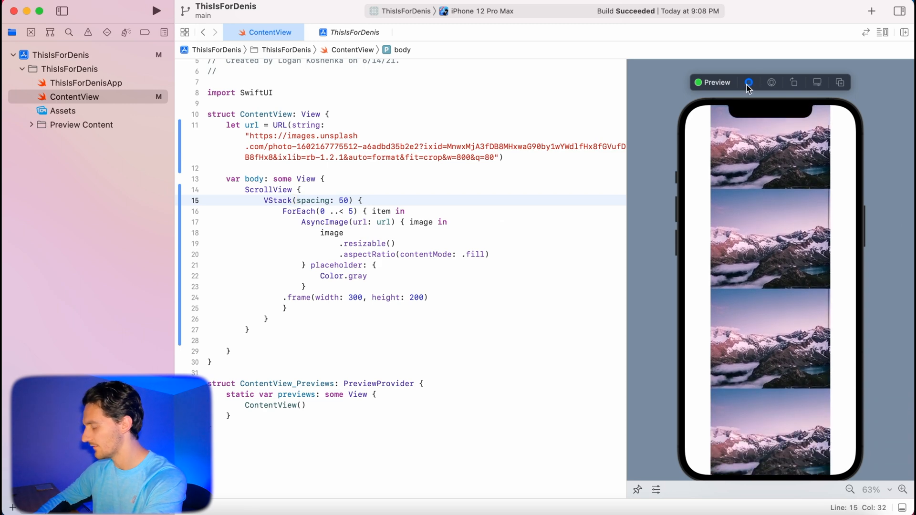
{"action": "left_click", "coordinate": [328, 222]}
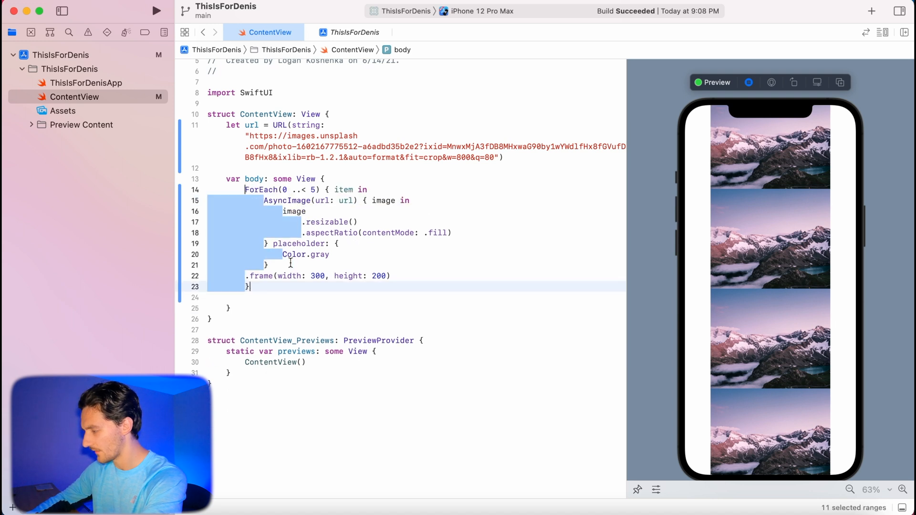
Try embedding the ForEach in a List(0 ..< 5), then revert to a single 300×200 AsyncImage.
{"action": "left_click", "coordinate": [266, 189]}
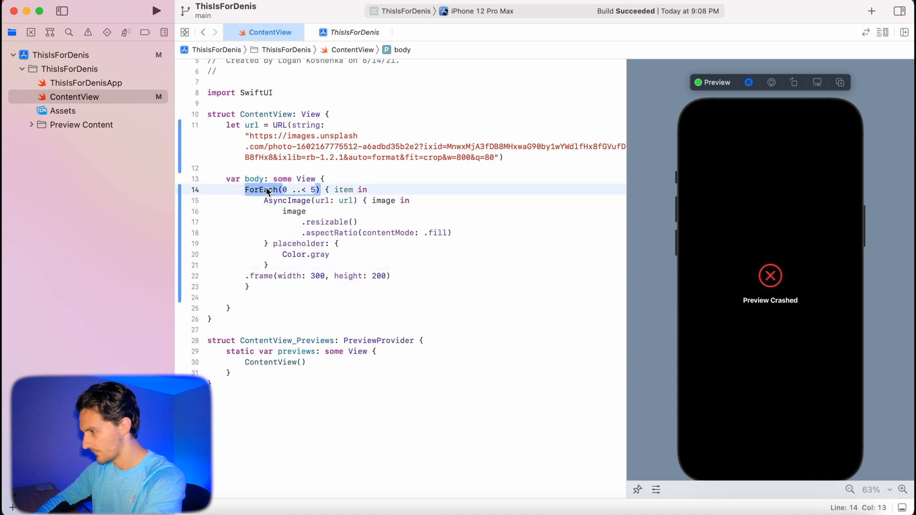
{"action": "right_click", "coordinate": [262, 189]}
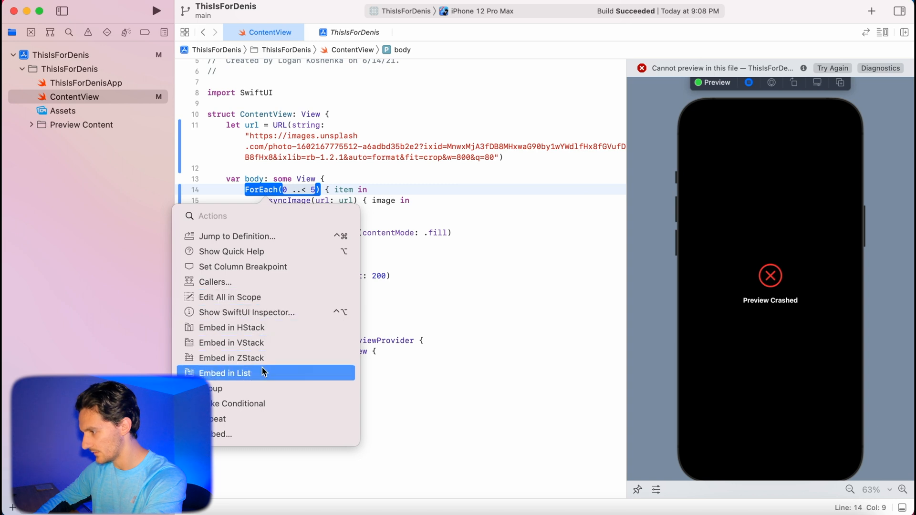
{"action": "left_click", "coordinate": [225, 373]}
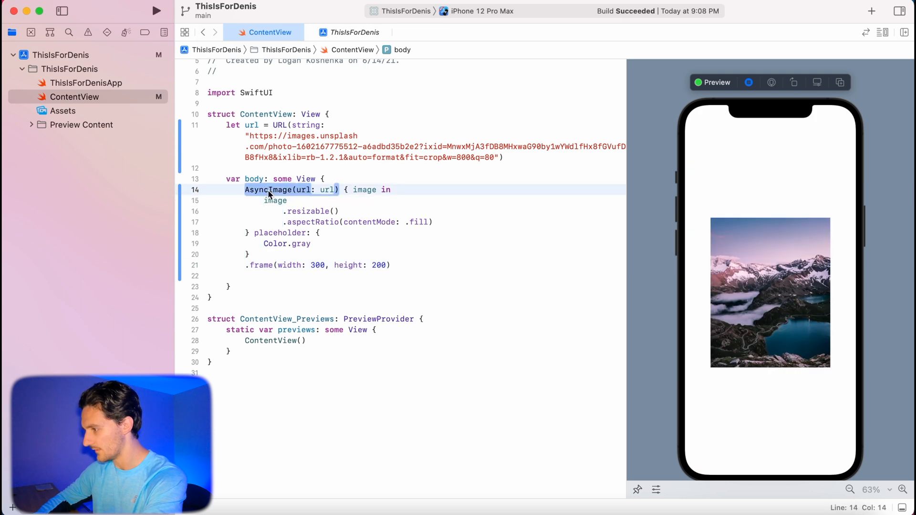
{"action": "type", "text": "List(0 ..< 5) { item in"}
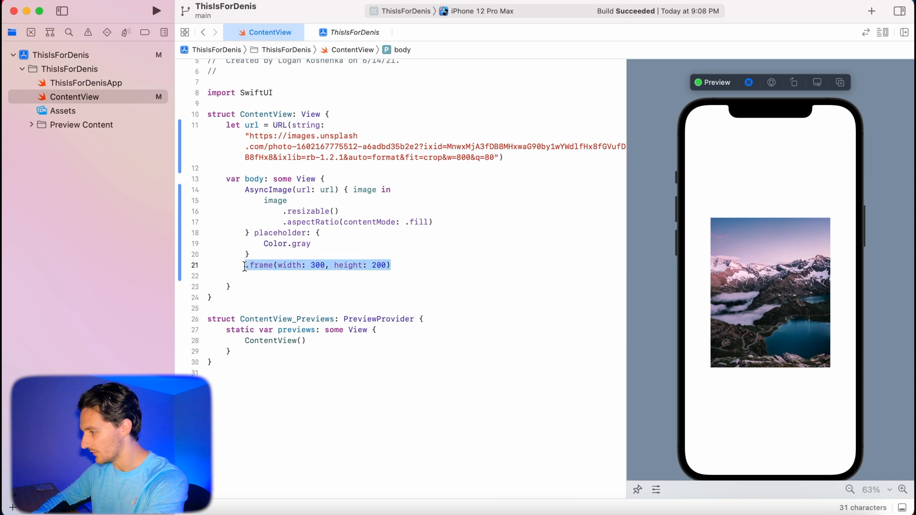
{"action": "type", "text": "."}
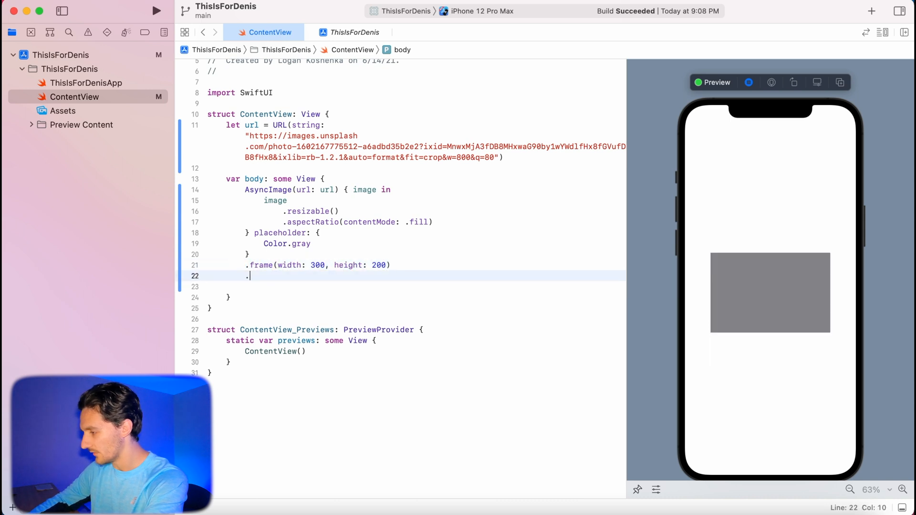